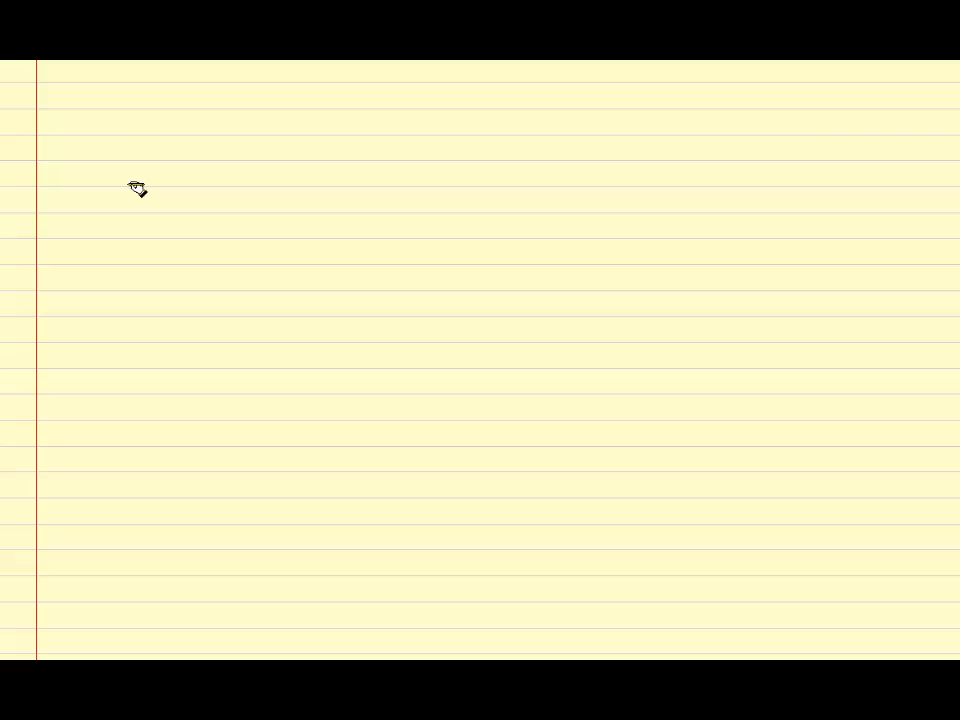
# Handwrite 'Multiplication Rule:' on the top lines of the yellow page.
pyautogui.moveTo(125, 175); pyautogui.dragTo(200, 180)
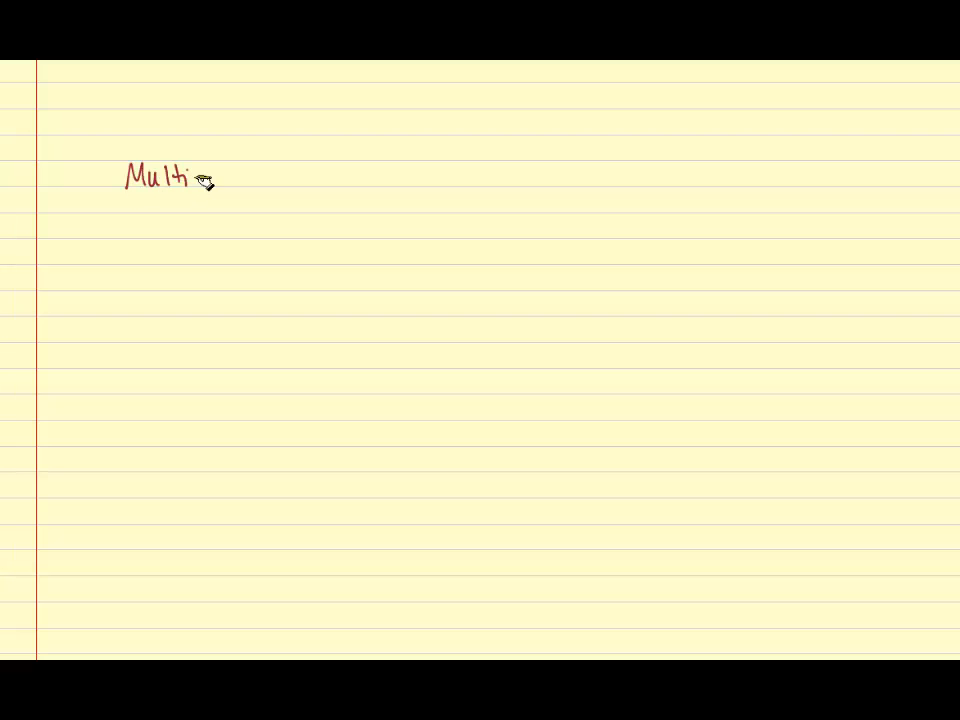
pyautogui.moveTo(200, 178); pyautogui.dragTo(265, 180)
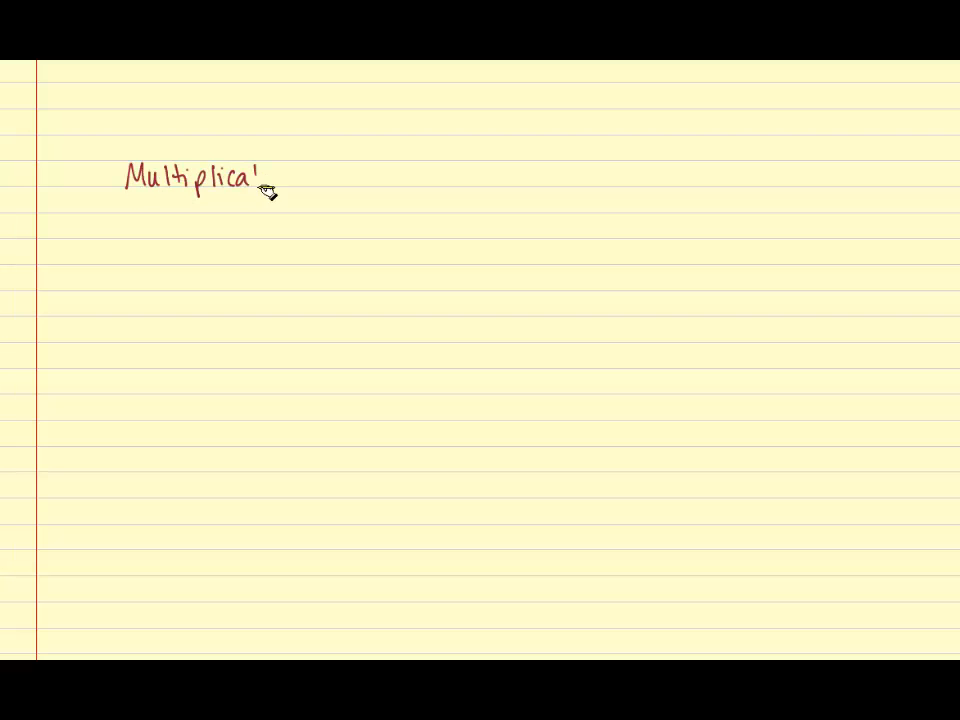
pyautogui.write('tion Rule:')
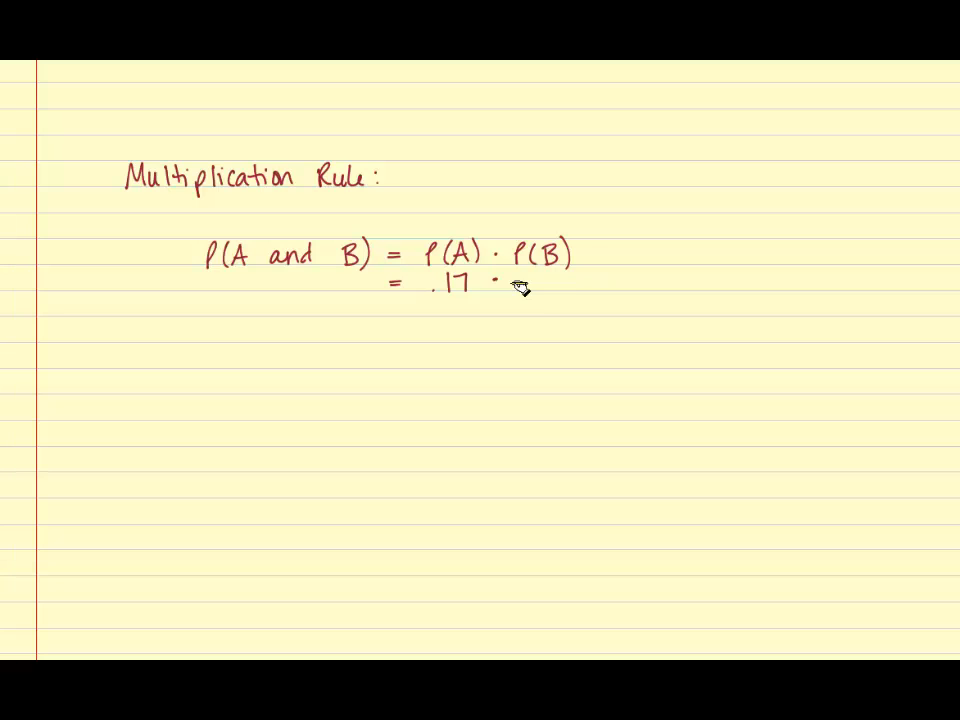
pyautogui.moveTo(413, 318)
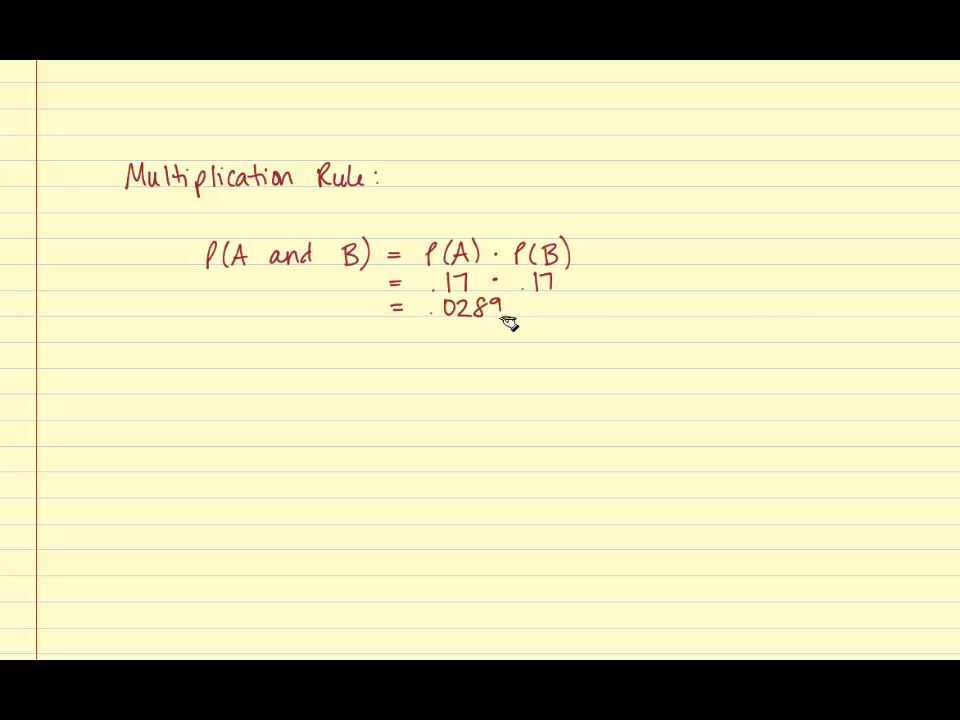
pyautogui.moveTo(548, 308)
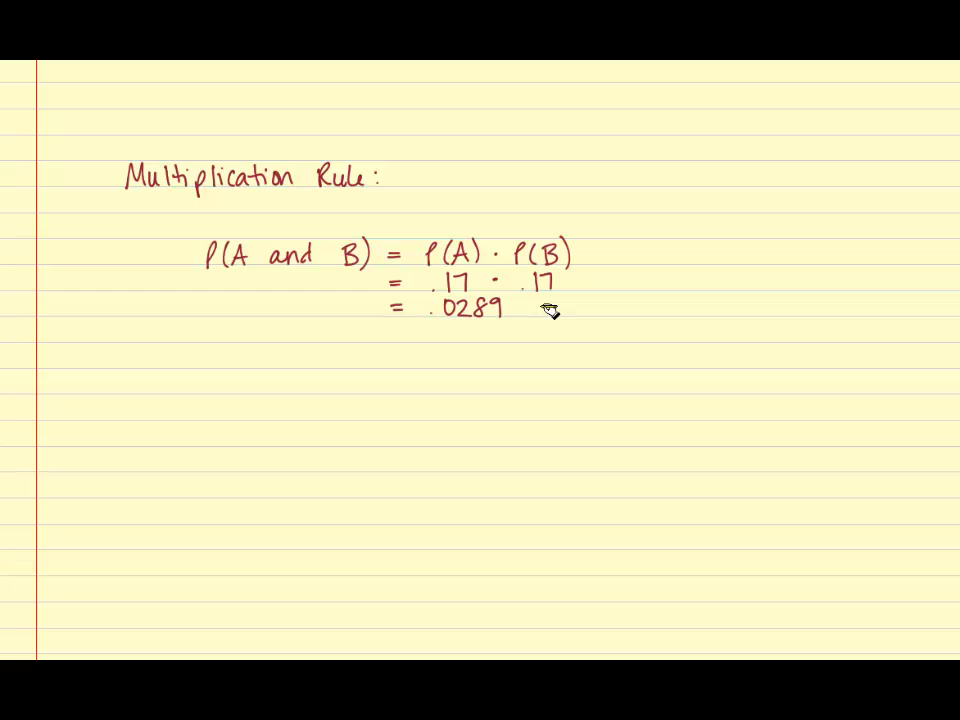